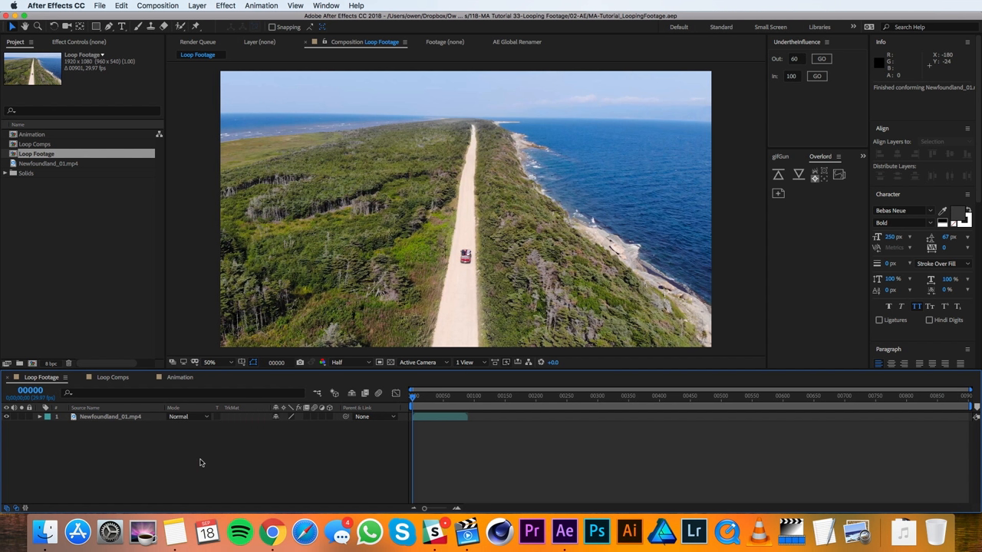
mouse_move(199, 464)
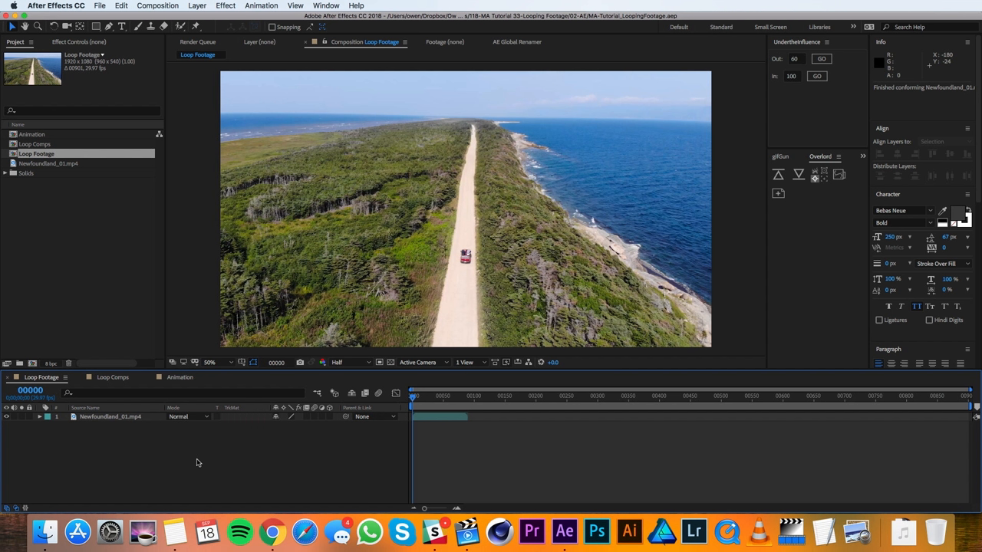
mouse_move(322, 264)
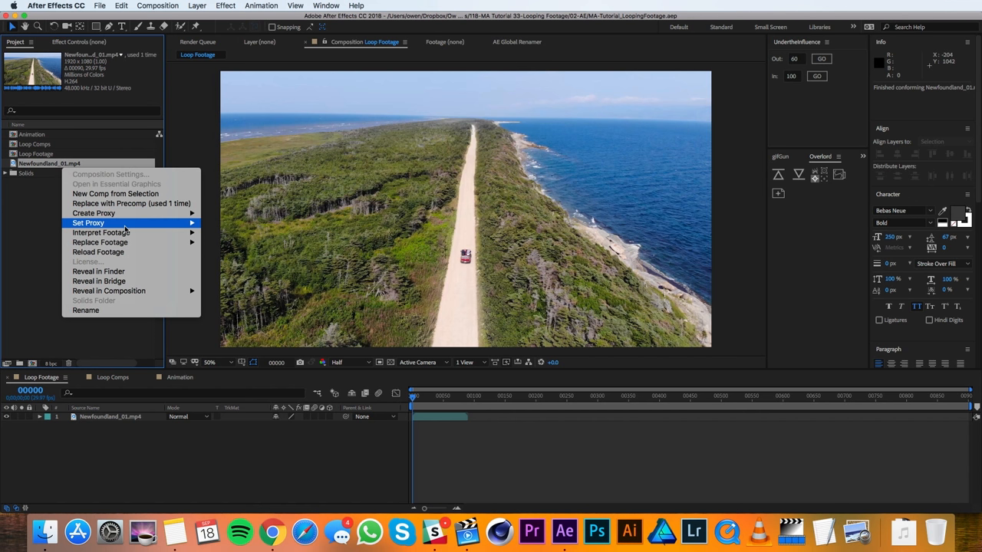
mouse_move(101, 233)
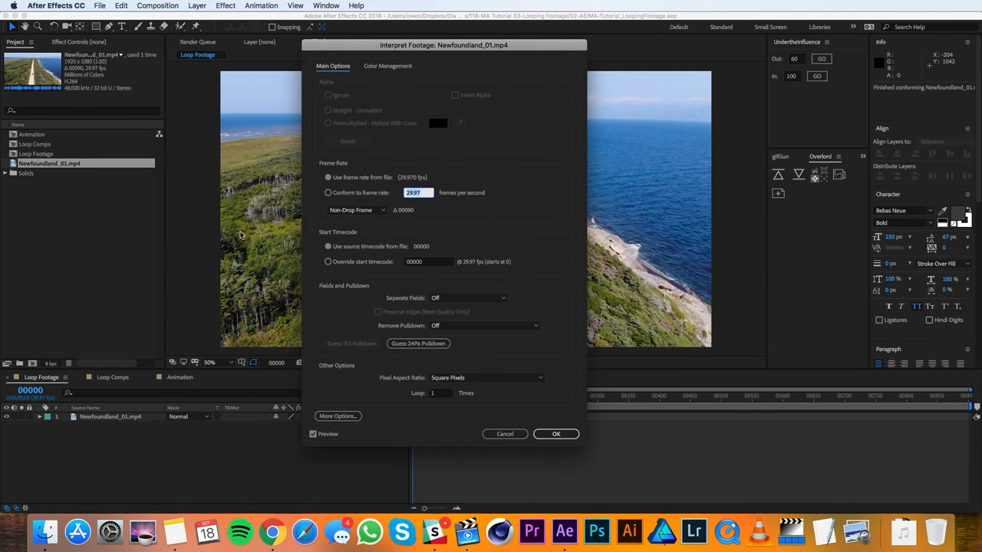
mouse_move(439, 397)
type("5")
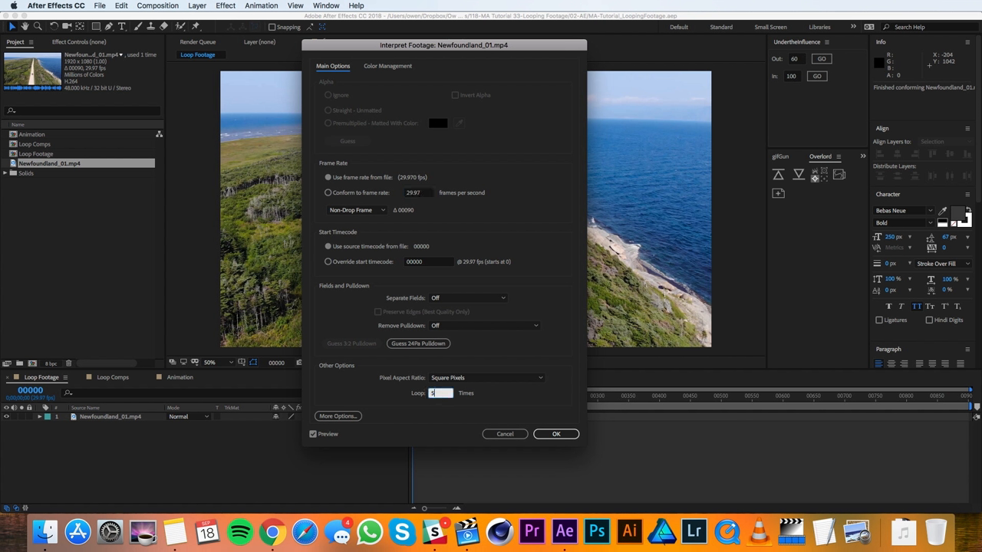
- Apply the higher Loop count in Interpret Footage and select the drone clip layer to extend it
left_click(556, 433)
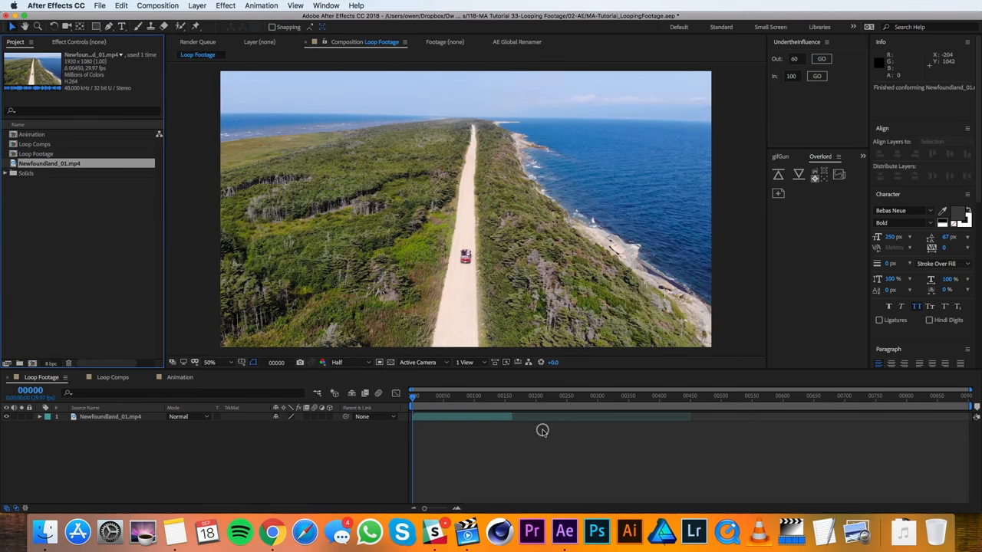
mouse_move(644, 420)
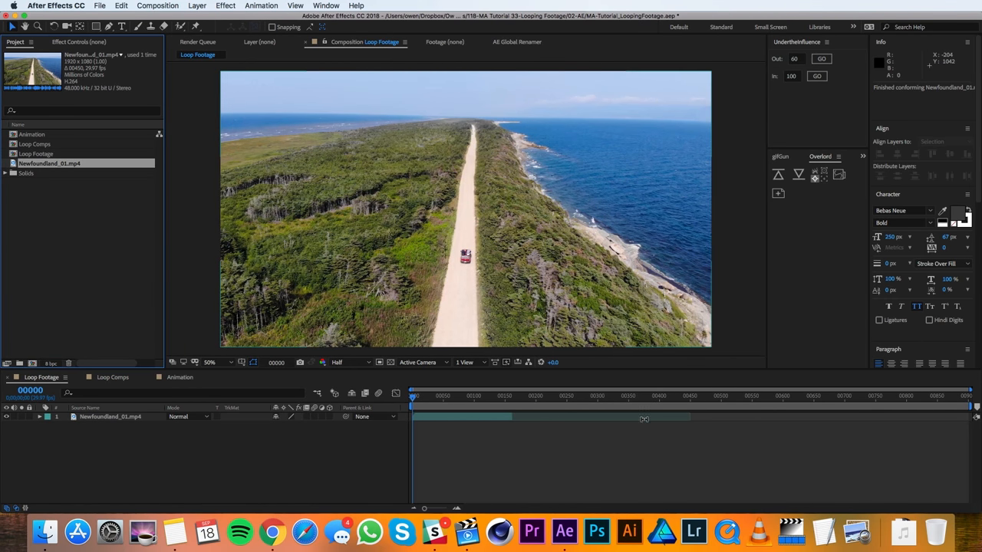
left_click(110, 417)
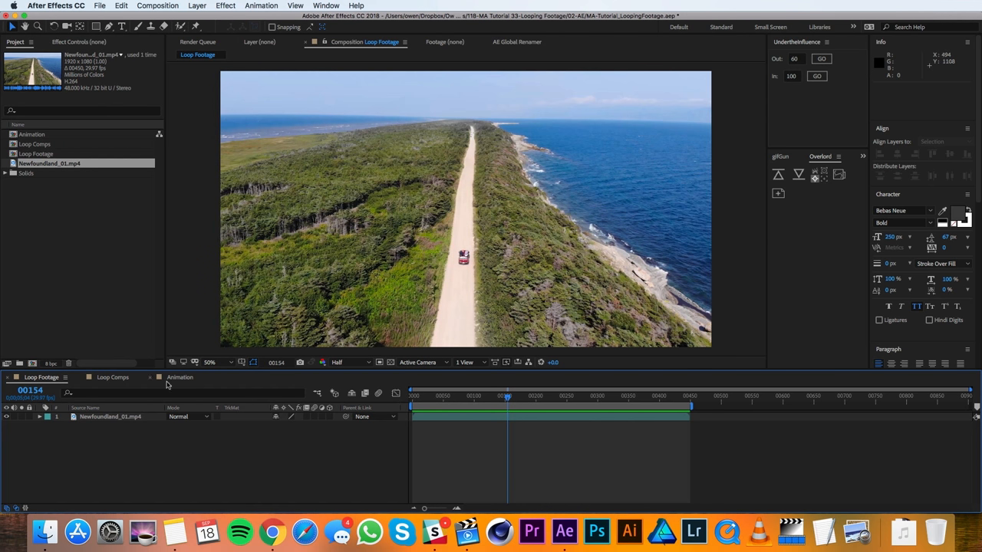
- Switch to Loop Comps, select the Animation precomp layer and move the time indicator to frame 0
left_click(113, 378)
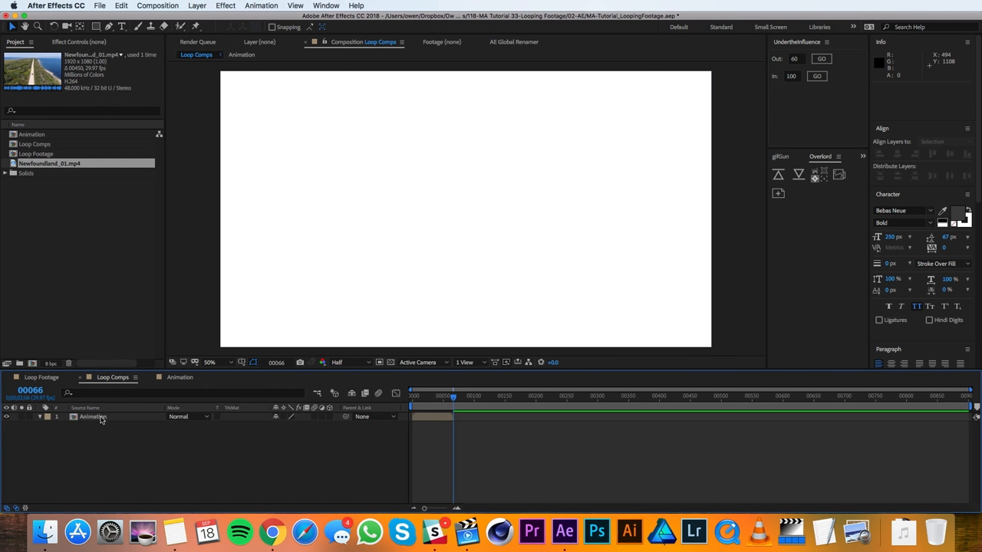
left_click(92, 417)
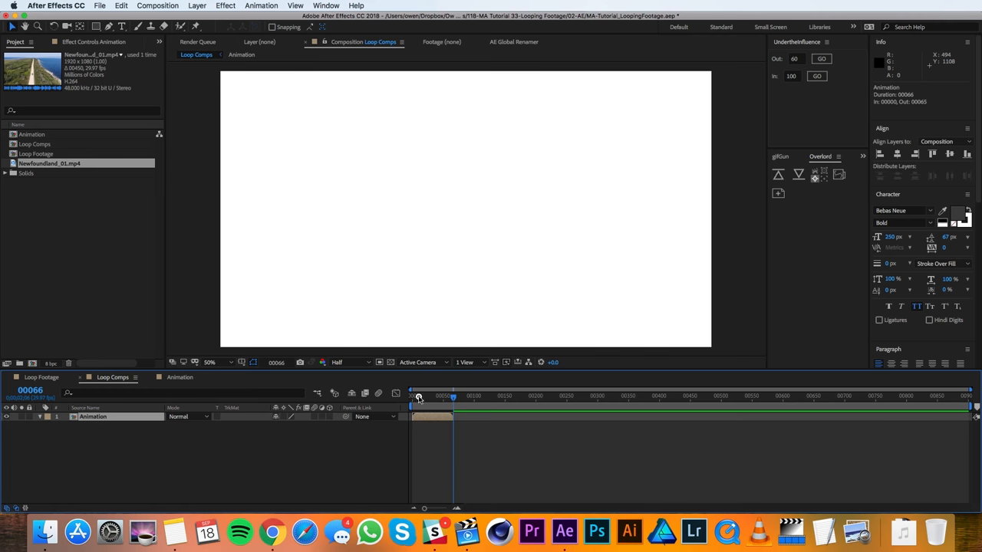
left_click_drag(452, 395, 433, 395)
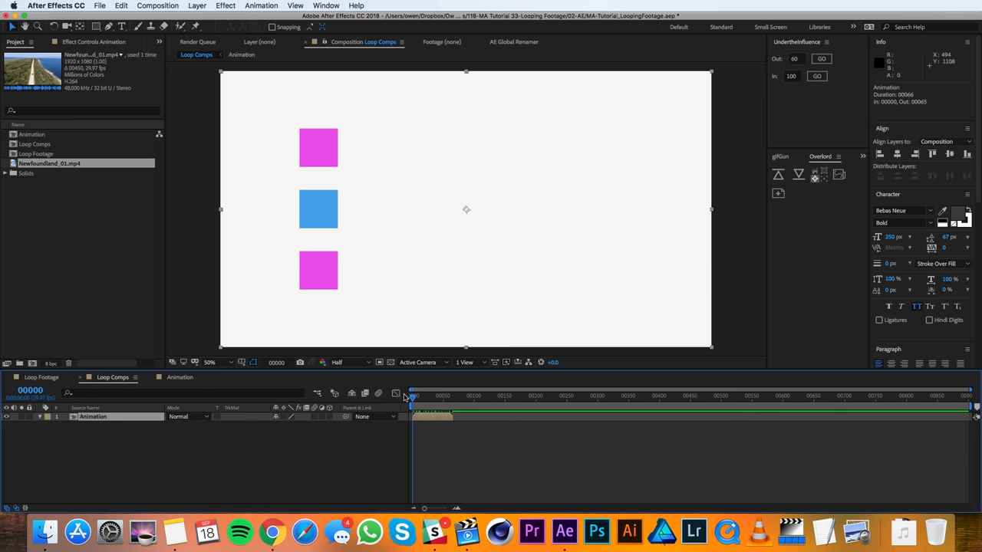
mouse_move(159, 472)
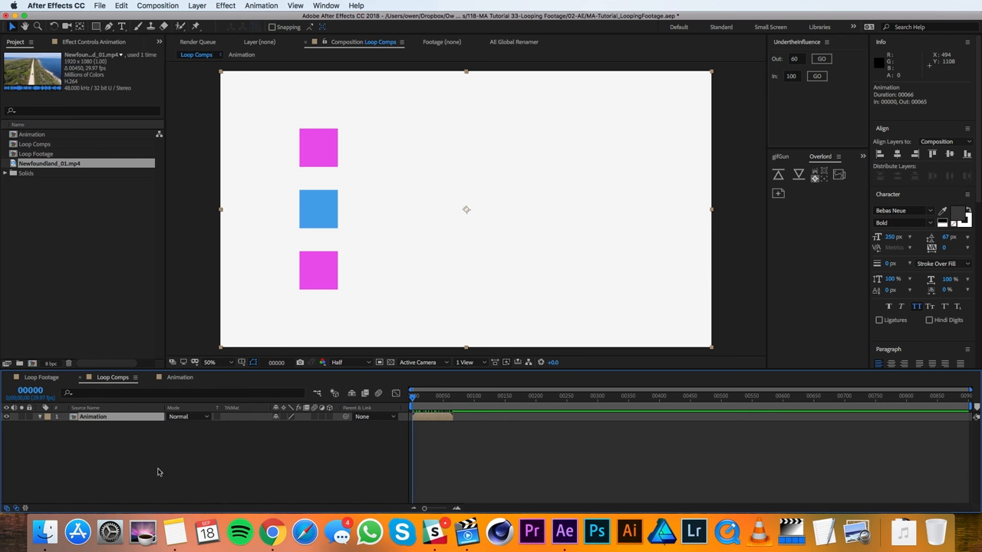
- Enable Time Remapping on the Animation layer and give Time Remap a loopOutDuration cycle expression
right_click(92, 417)
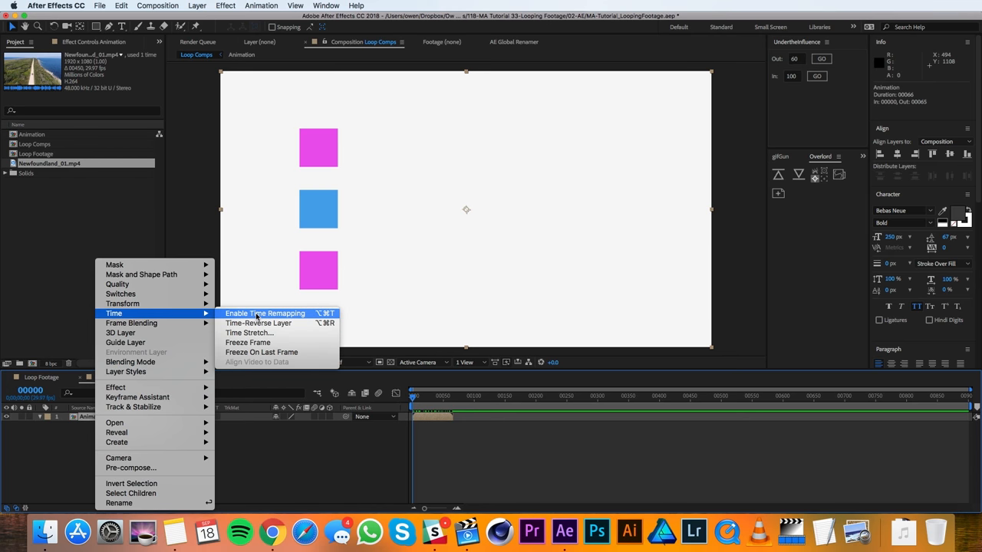
left_click(264, 313)
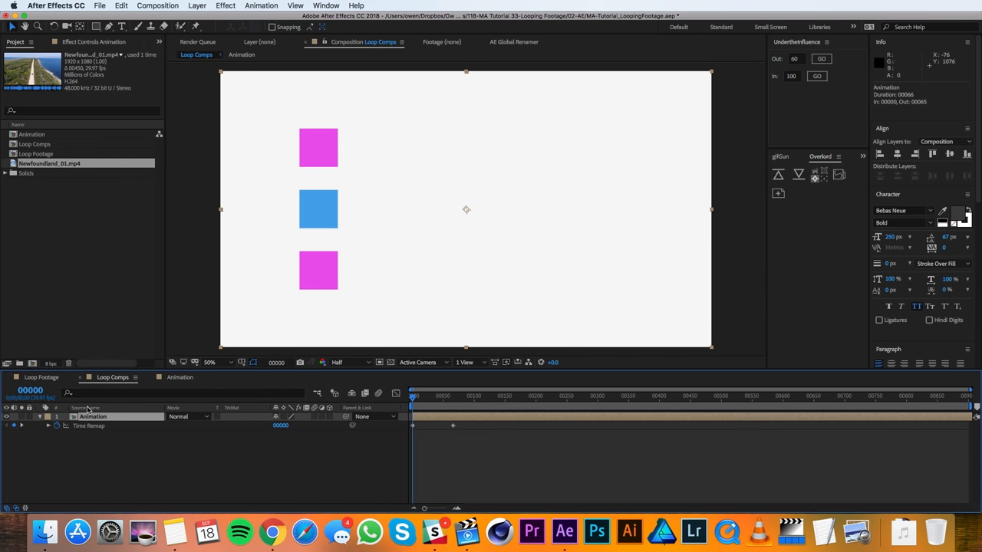
left_click(49, 427)
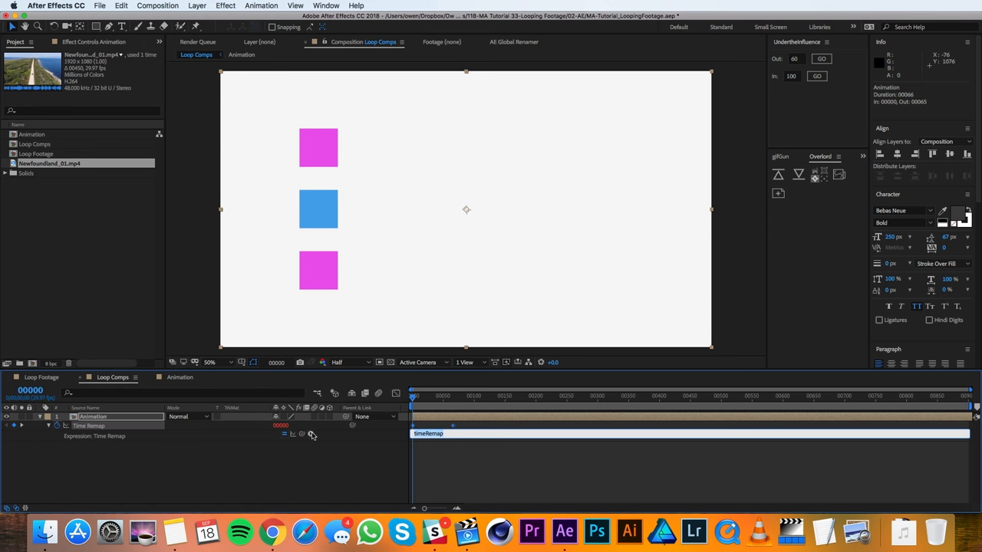
left_click(304, 435)
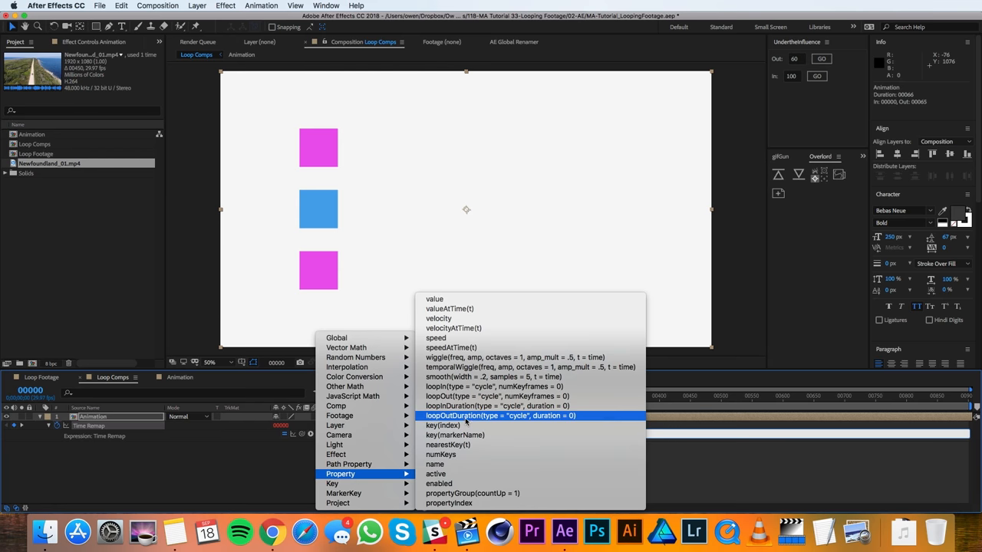
left_click(500, 414)
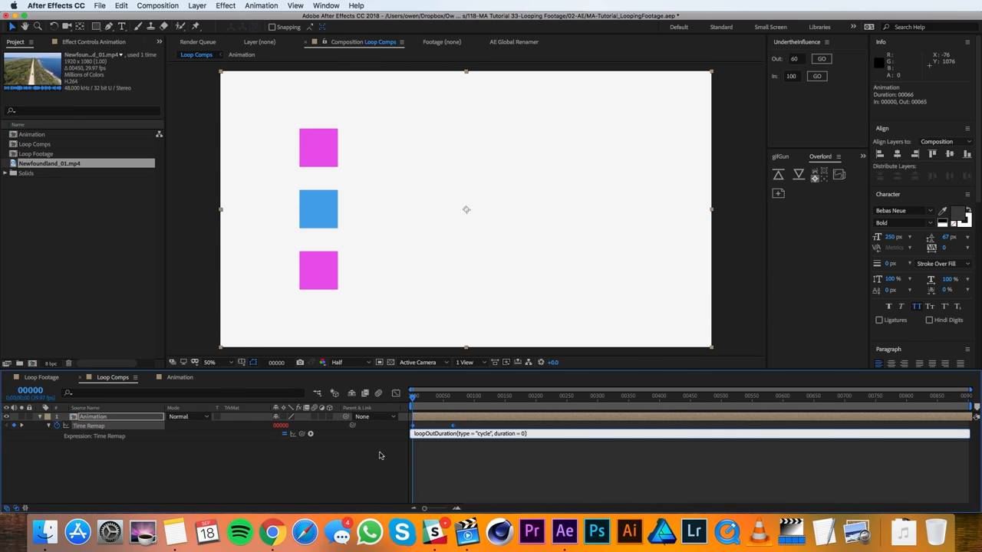
key("space")
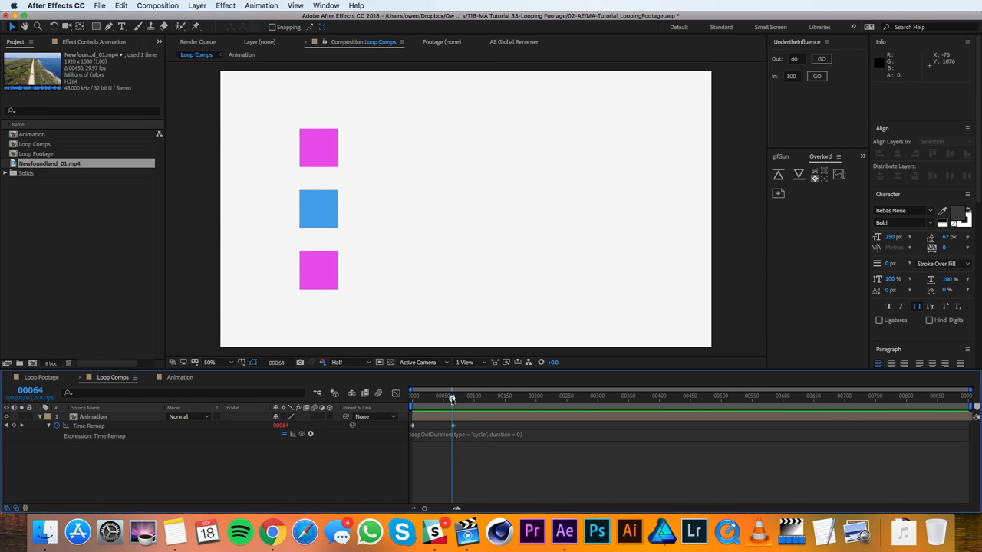
mouse_move(439, 402)
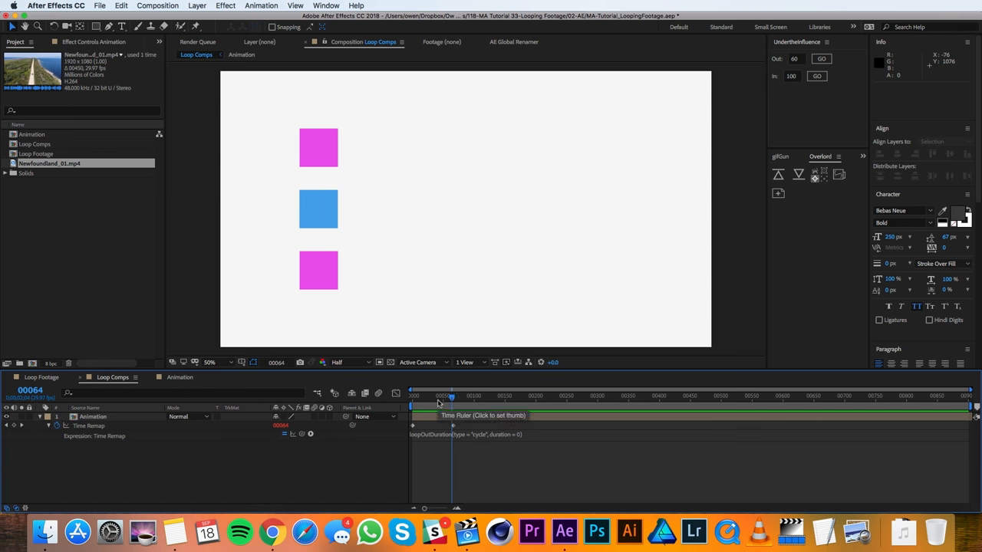
- Open the Animation precomp to reveal its three square layers and white solid
left_click(180, 378)
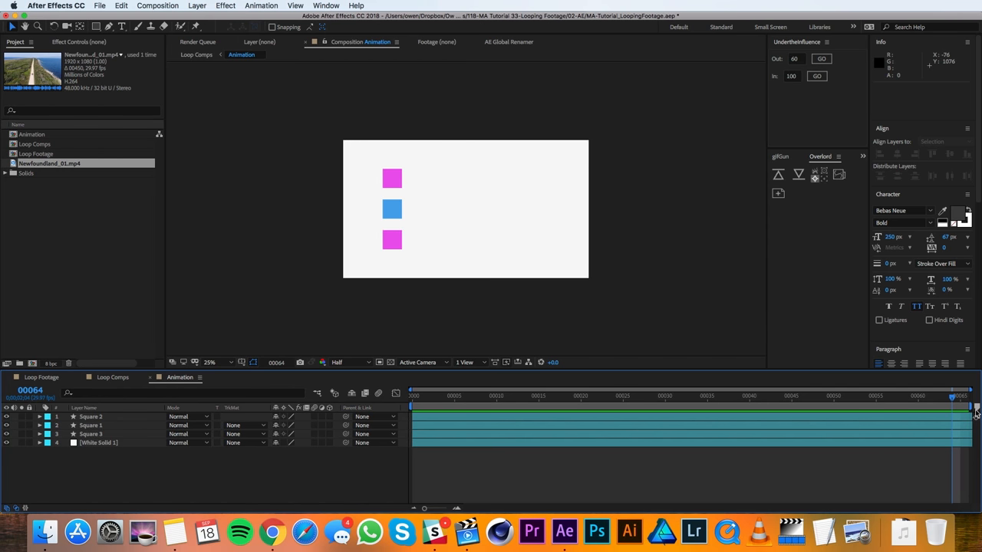
mouse_move(963, 411)
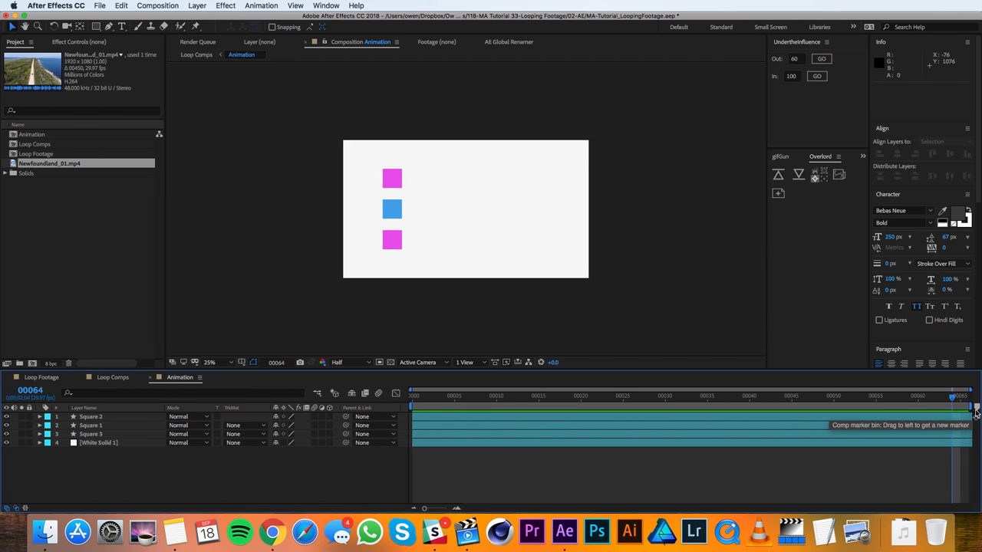
mouse_move(126, 364)
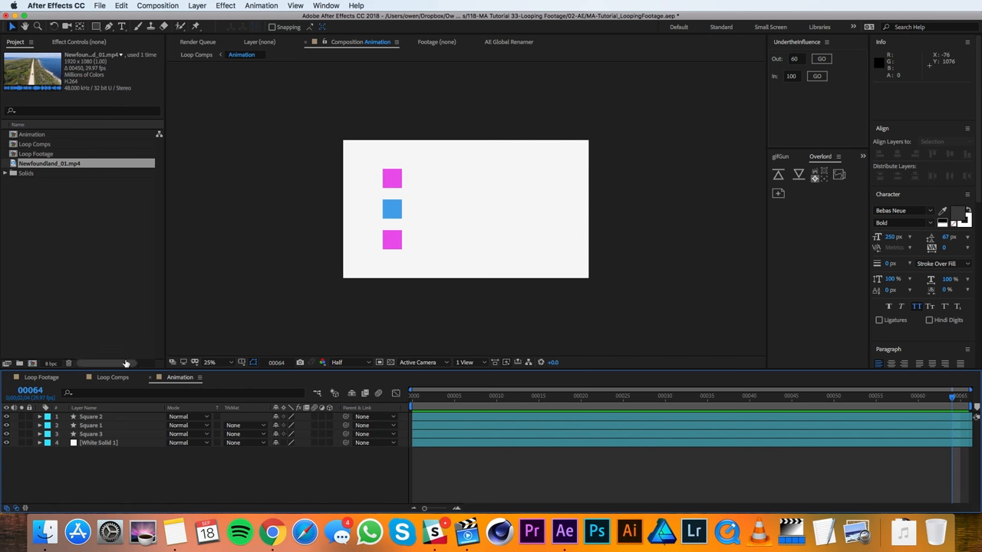
- Switch back to the Loop Footage composition with the looping drone clip
left_click(40, 378)
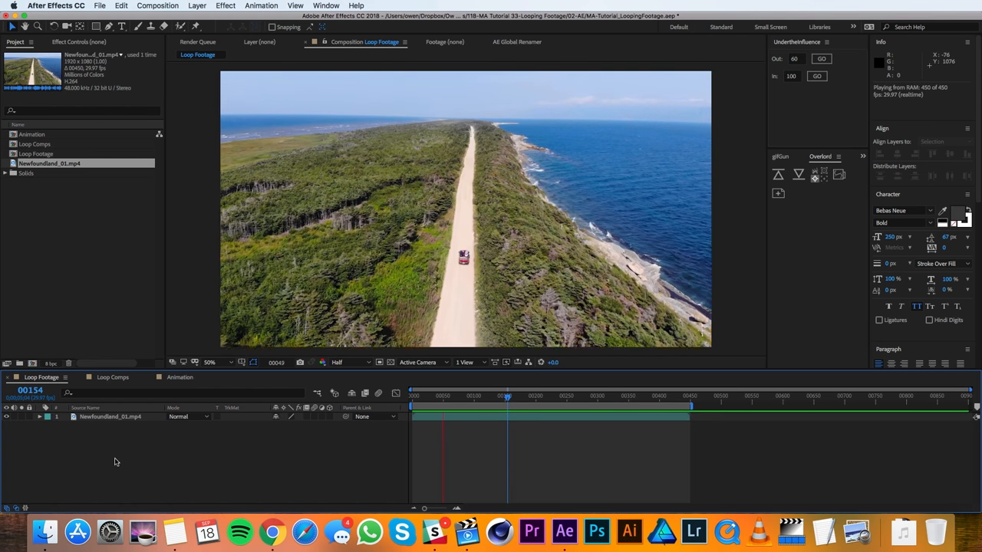